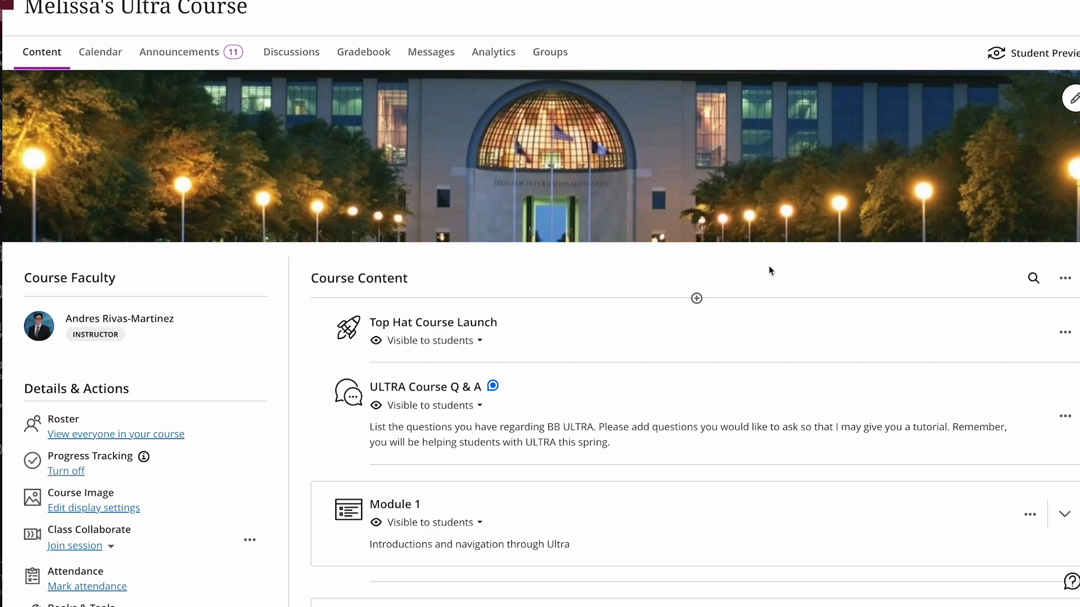
mouse_move(1064, 281)
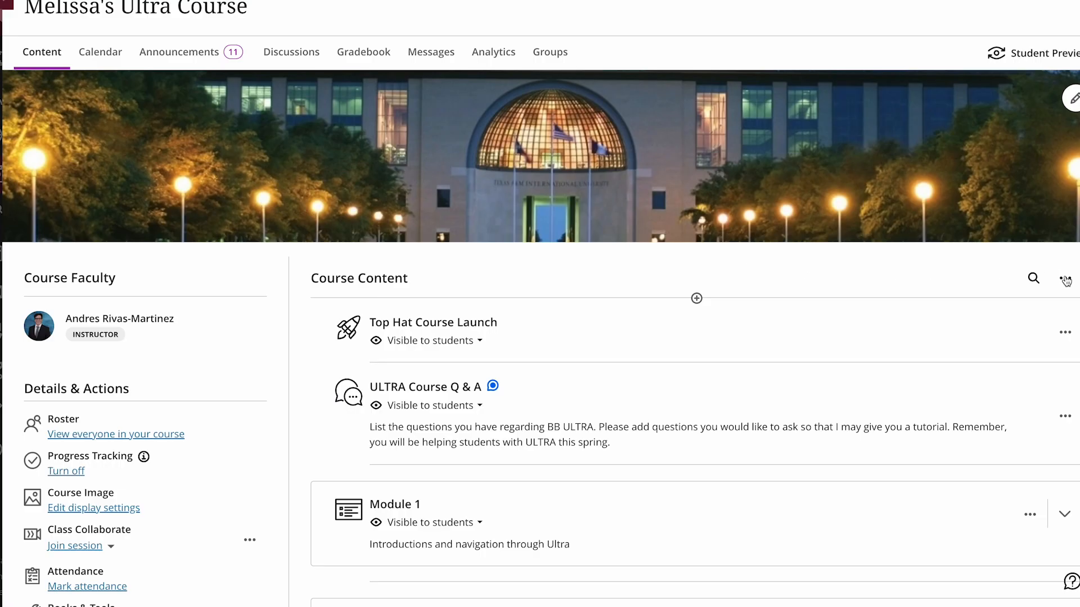
Open the options menu beside the Course Content heading.
click(1064, 279)
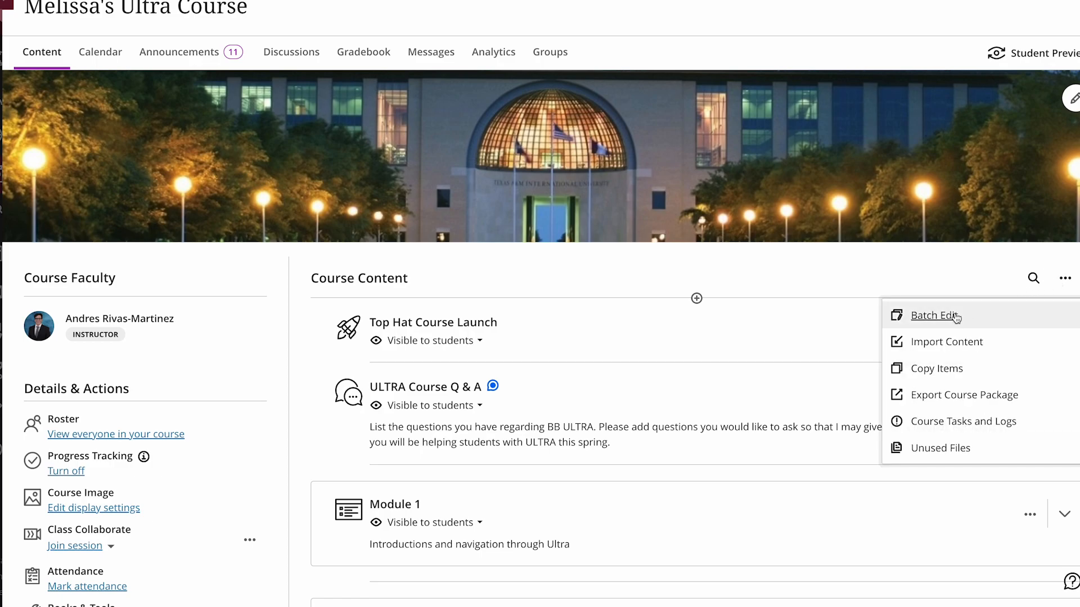
In Batch Edit, select Module 1 reflection and Navigation Questions from Module 1 for date editing.
click(935, 315)
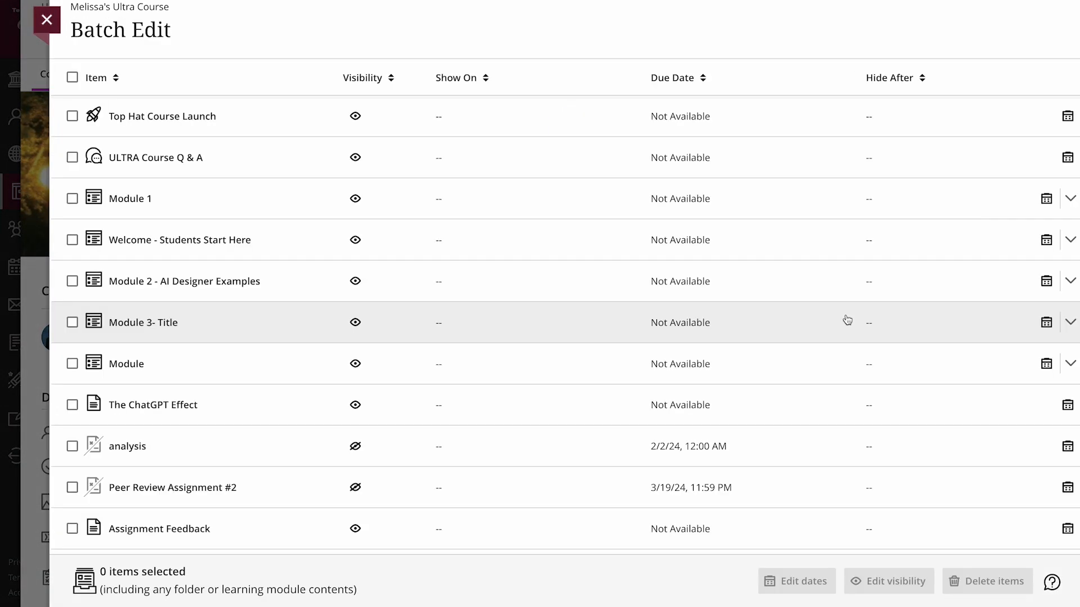
click(1069, 199)
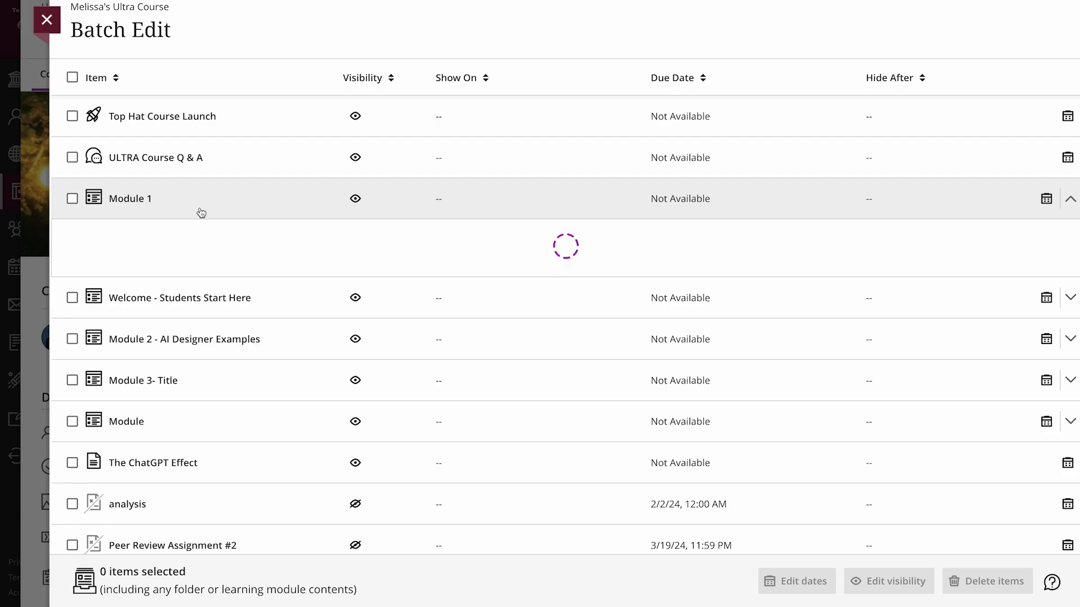
scroll(down, 3)
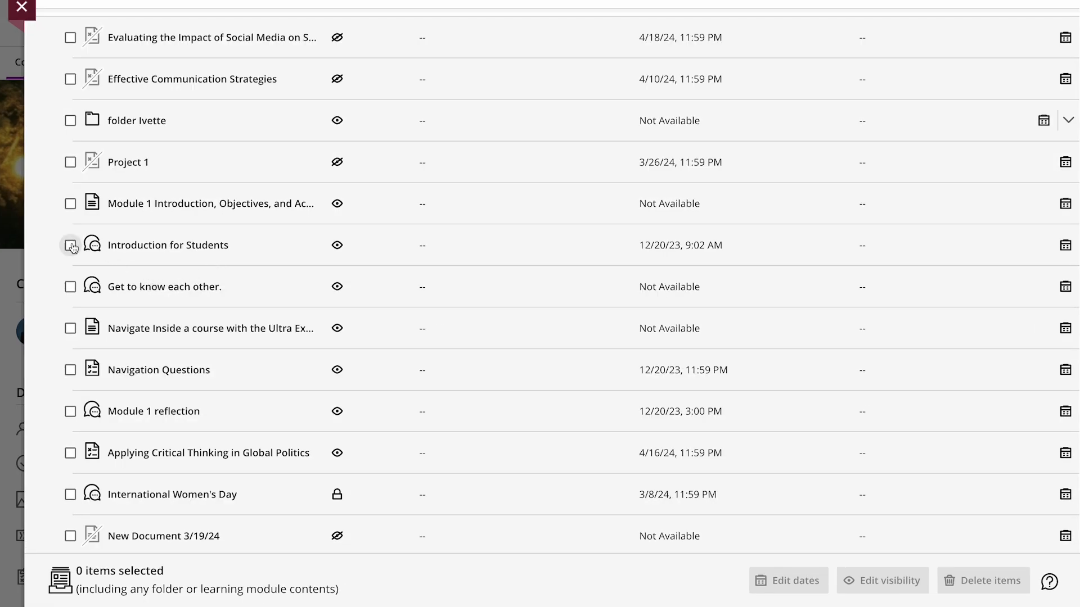
click(69, 352)
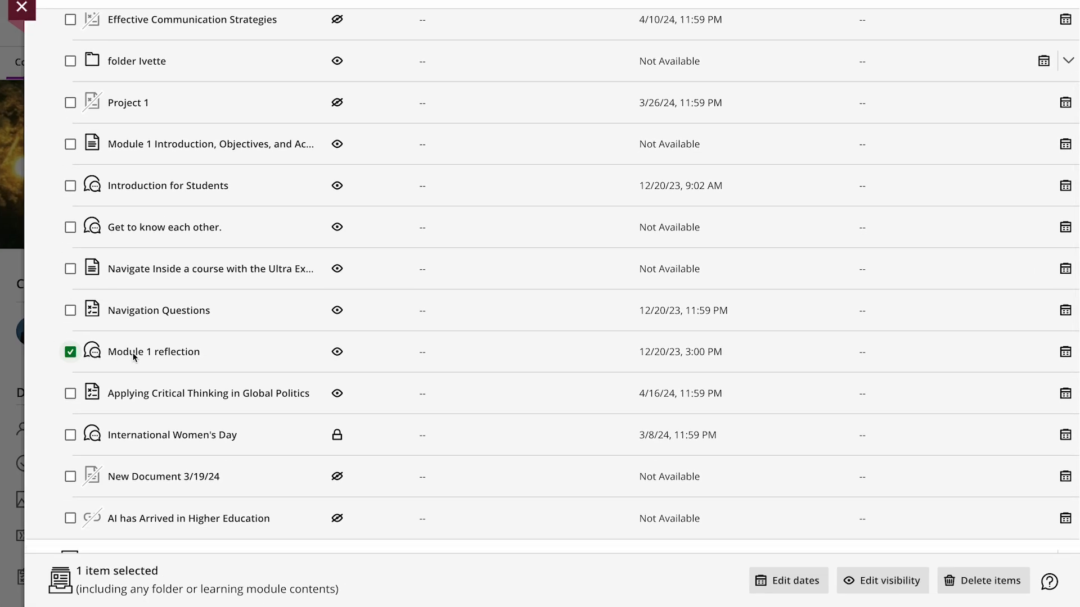
click(71, 310)
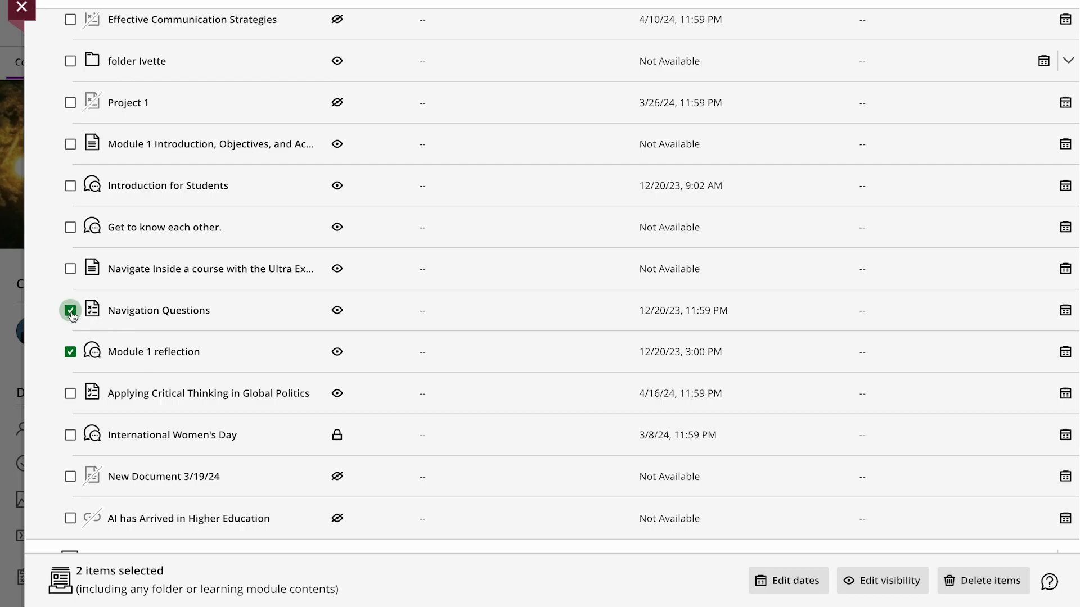
click(789, 581)
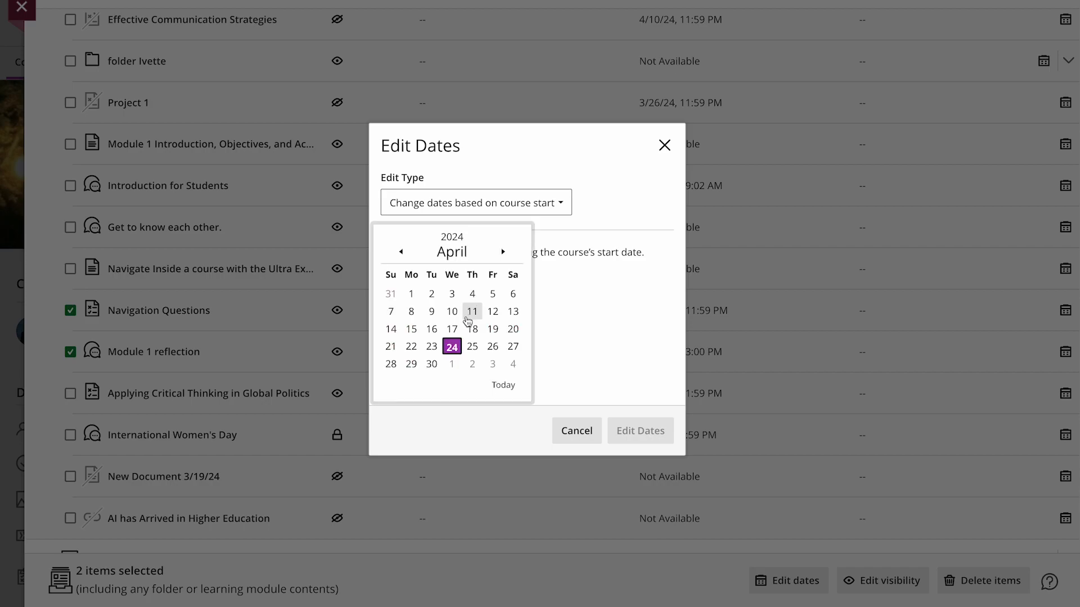
Give the selected items a specific show-on date of 4/24/24 and due date of 4/26/24.
click(452, 346)
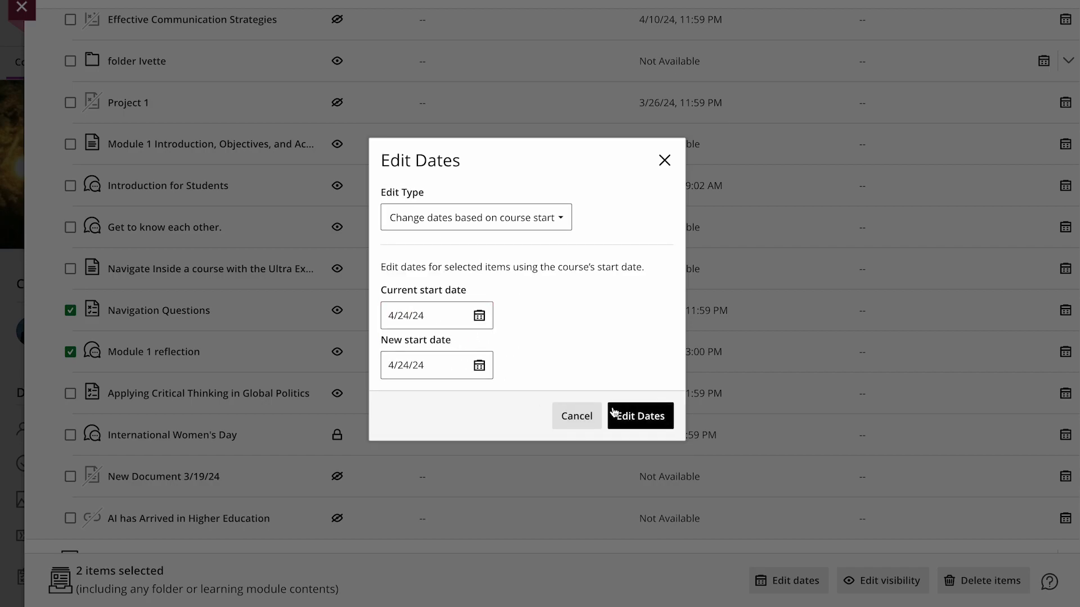
click(638, 415)
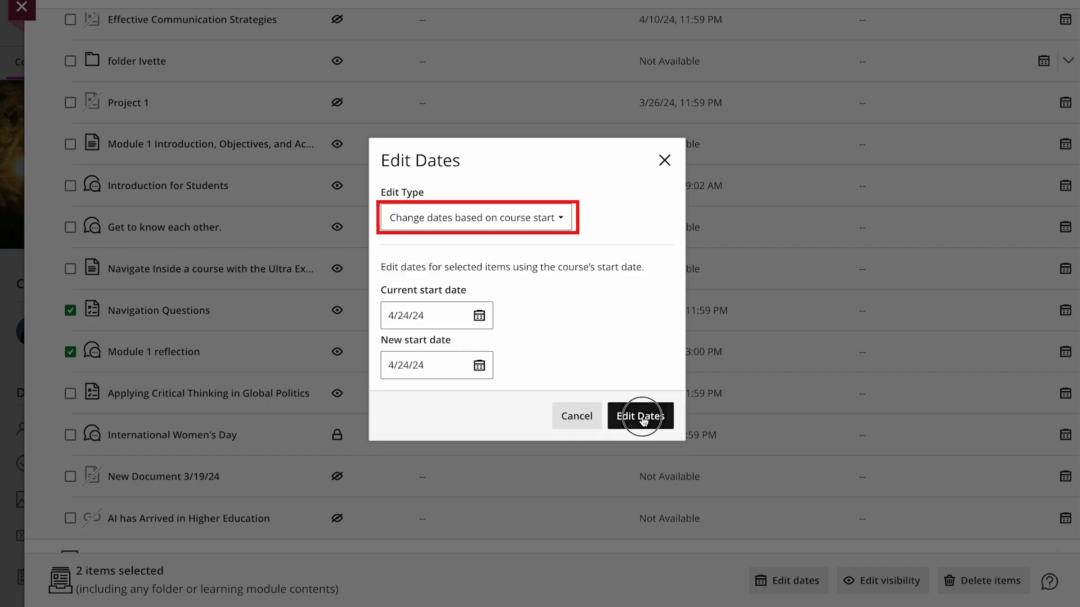
click(476, 217)
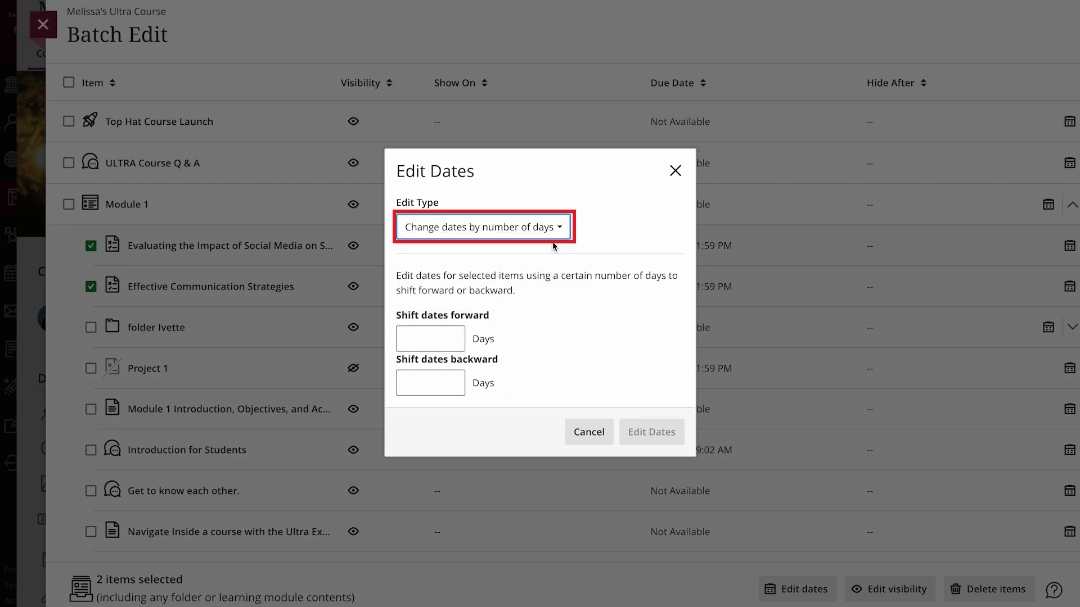
click(484, 226)
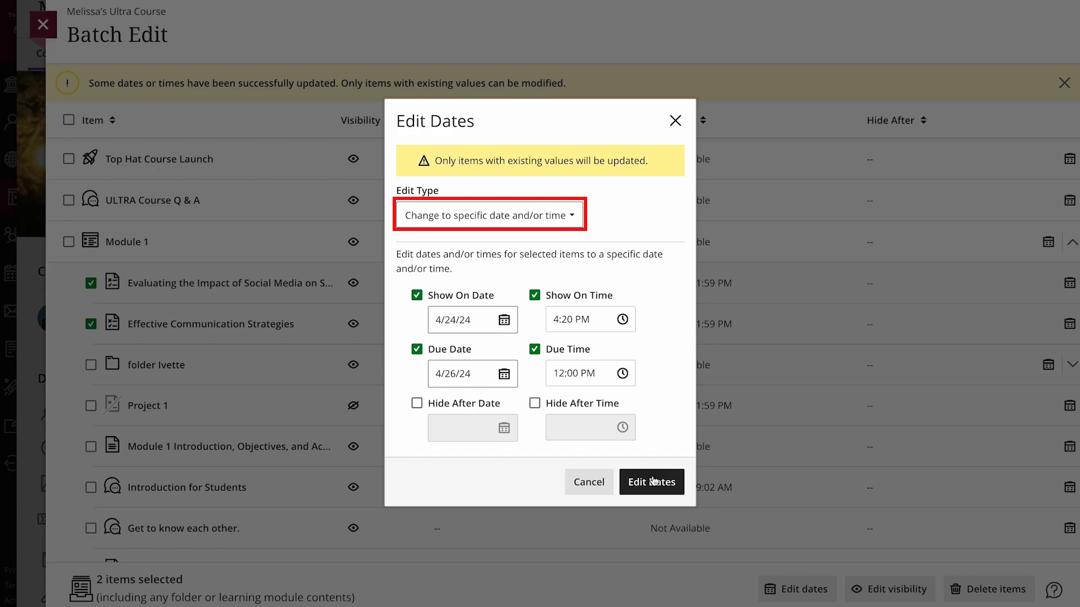
click(650, 482)
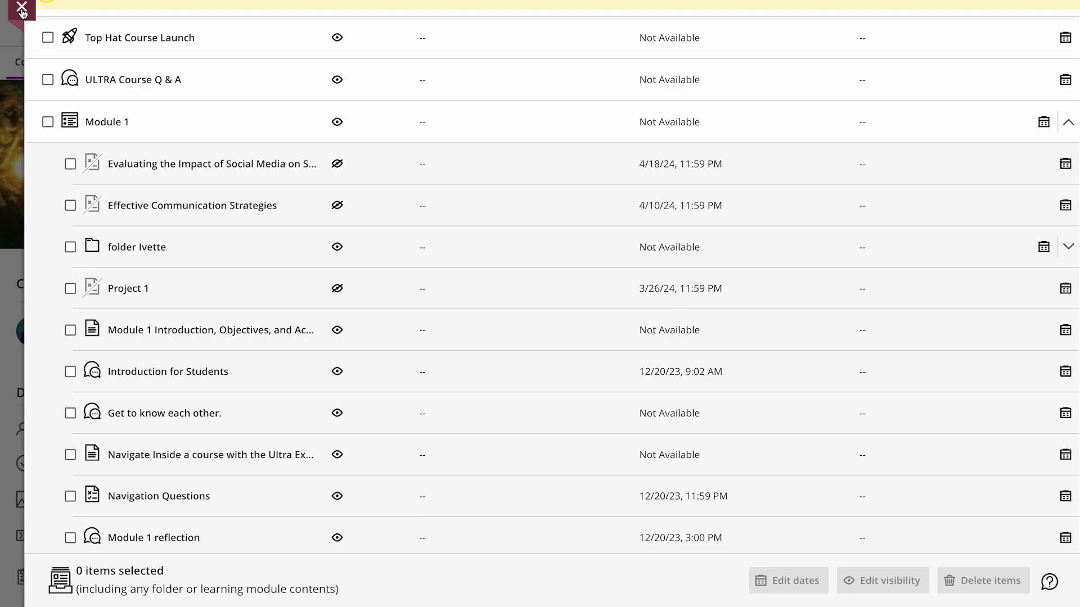
Make both Module 1 assignments visible to students, then select Module 1 and Module 2 for deletion.
click(70, 164)
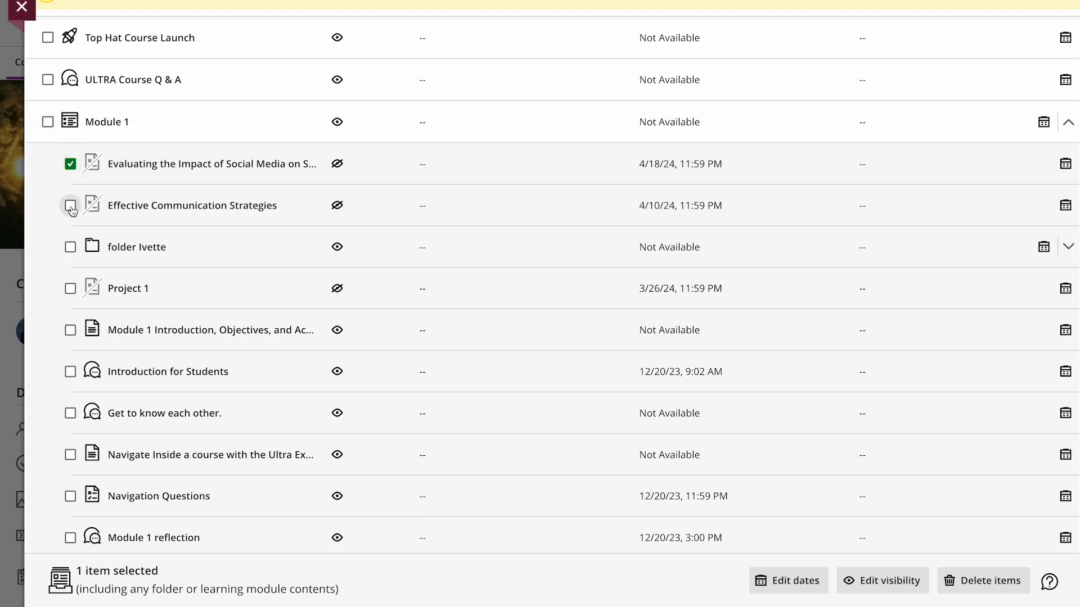
click(70, 206)
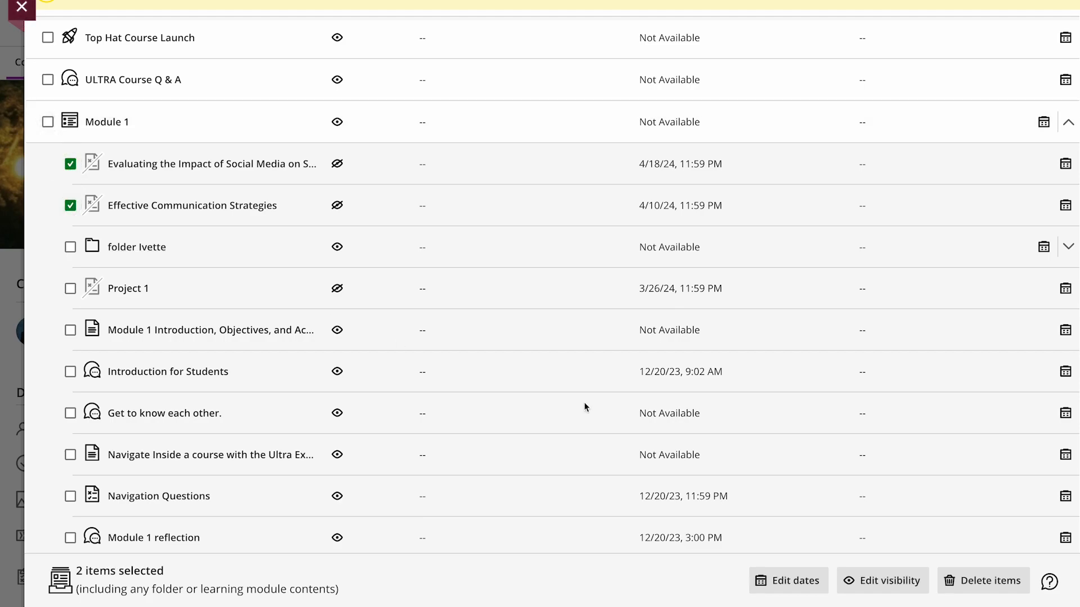
click(889, 581)
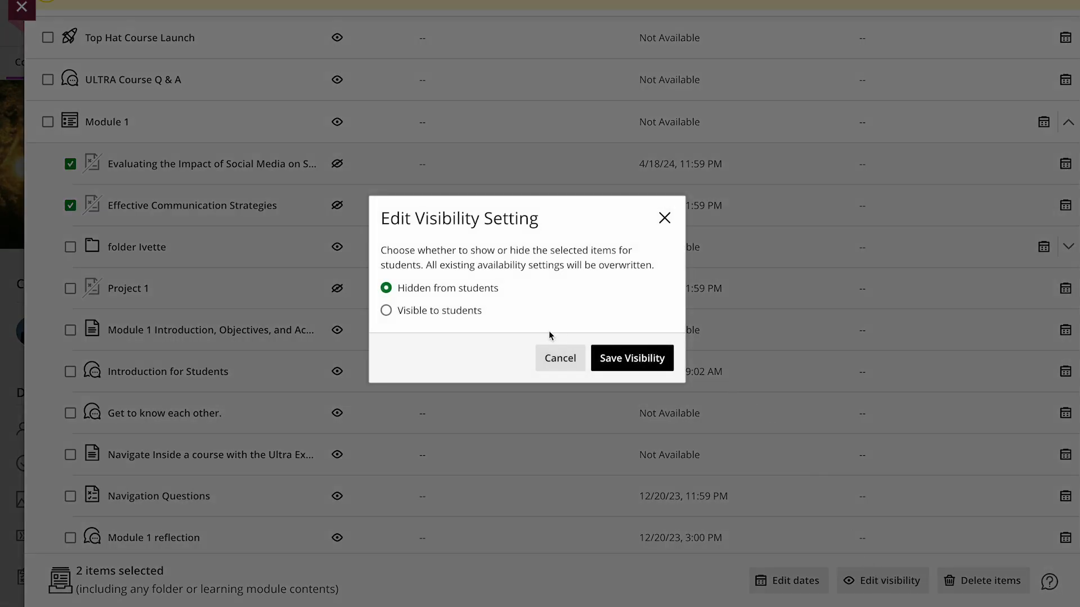
click(386, 310)
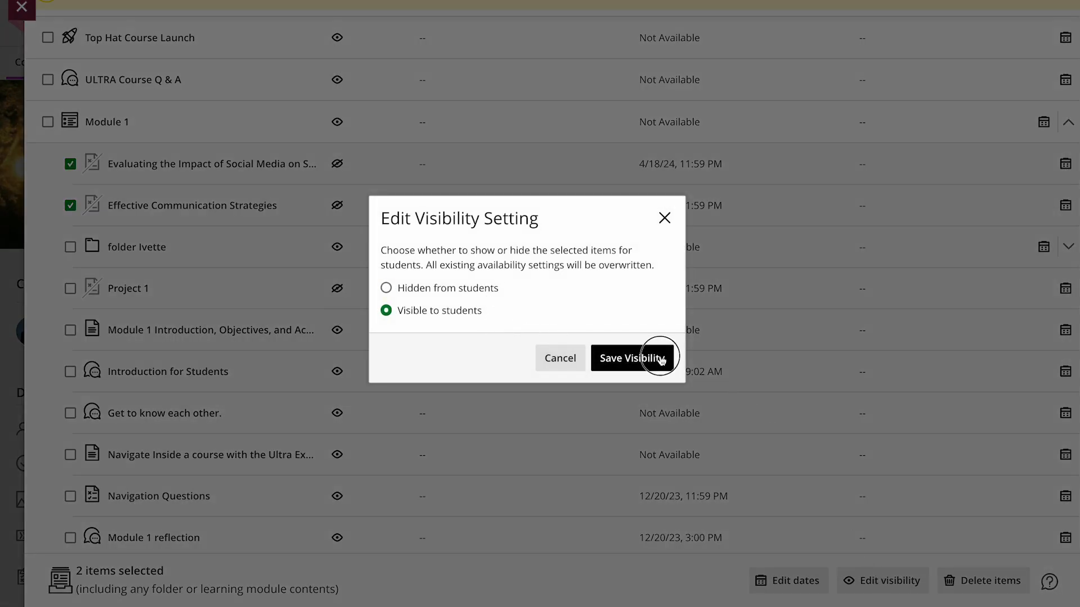
click(629, 358)
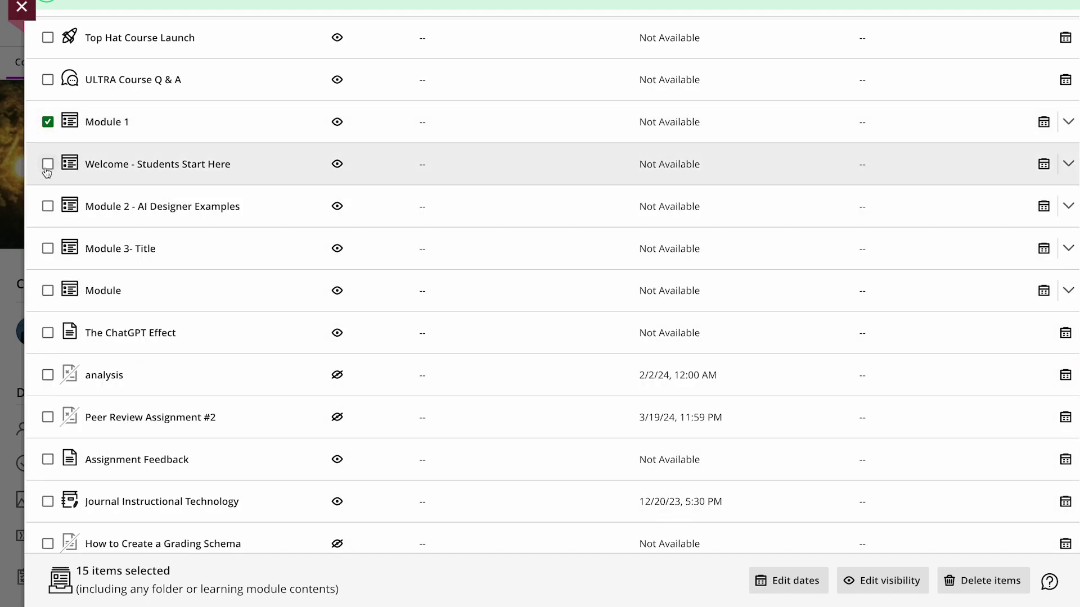
click(47, 206)
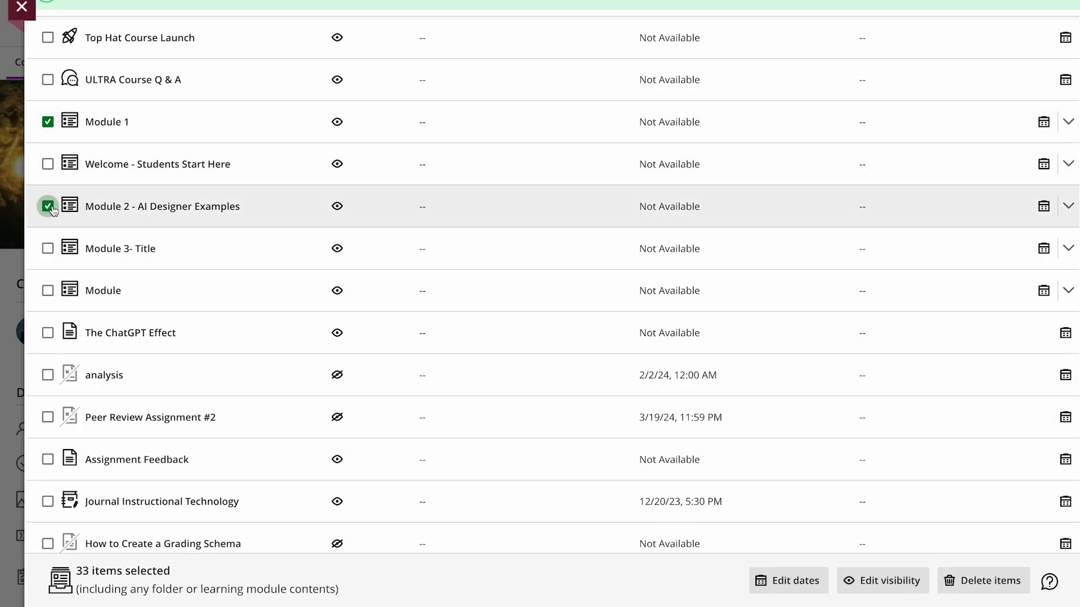
click(988, 581)
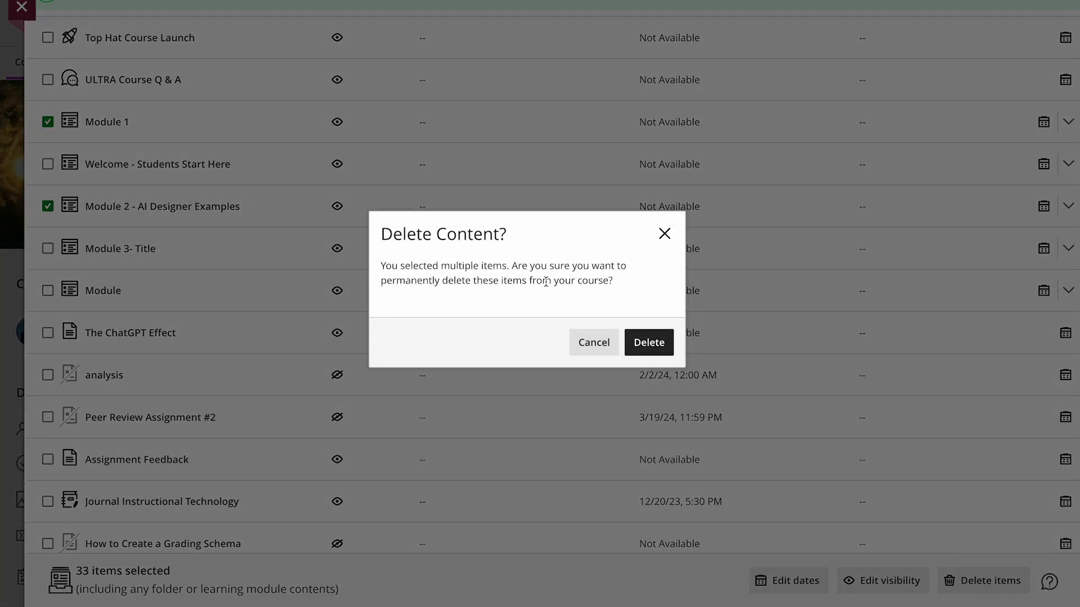